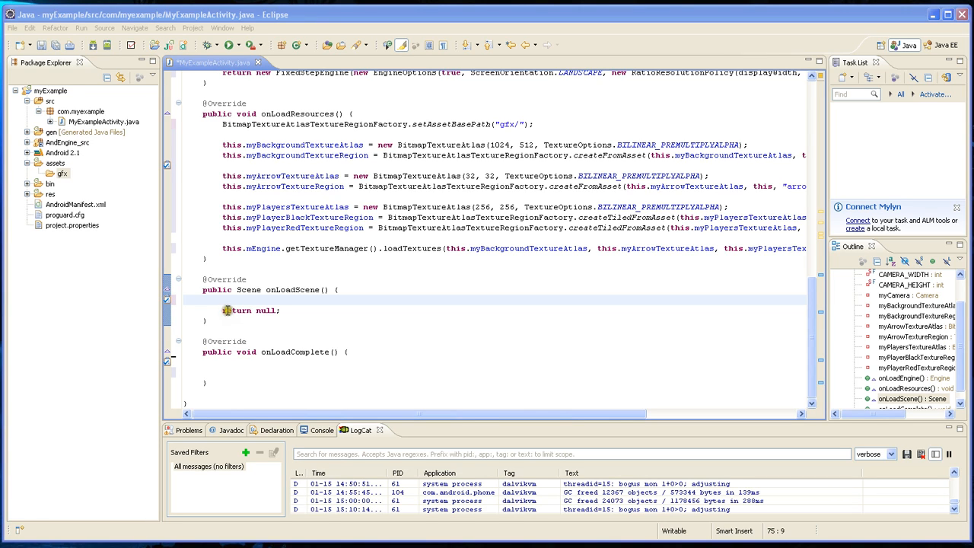
- Register a new FPSLogger update handler with mEngine inside onLoadScene
text(this.mEngine.registerUpdateHandler(new FPSLogger());)
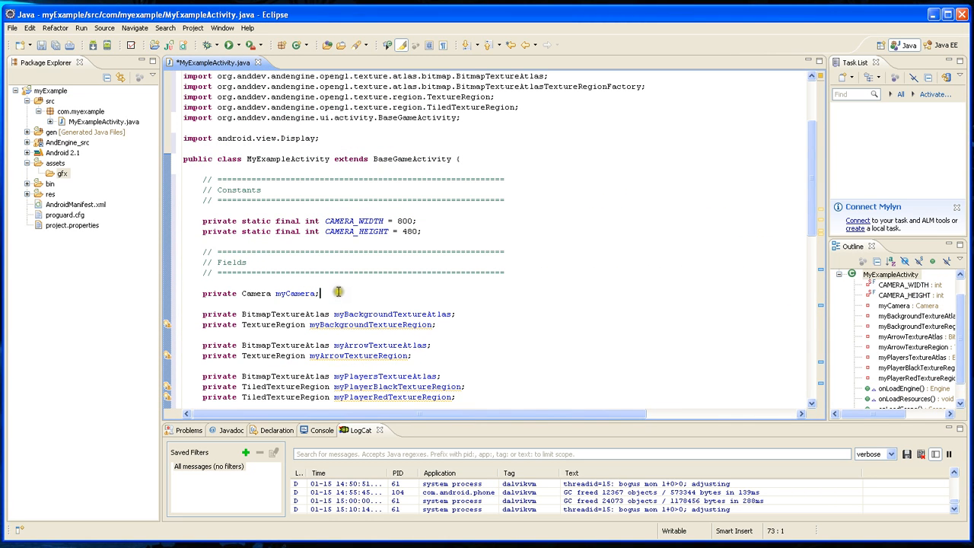
- Declare the field private Scene myScene; below the camera field
text(private Scene myScene;)
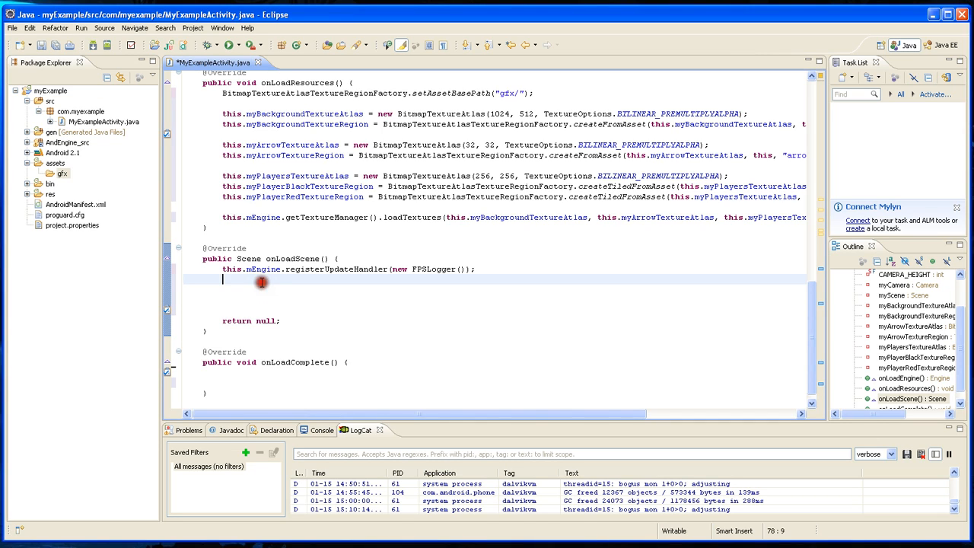
- Assign this.myScene = new Scene(); and return myScene instead of null
text(this)
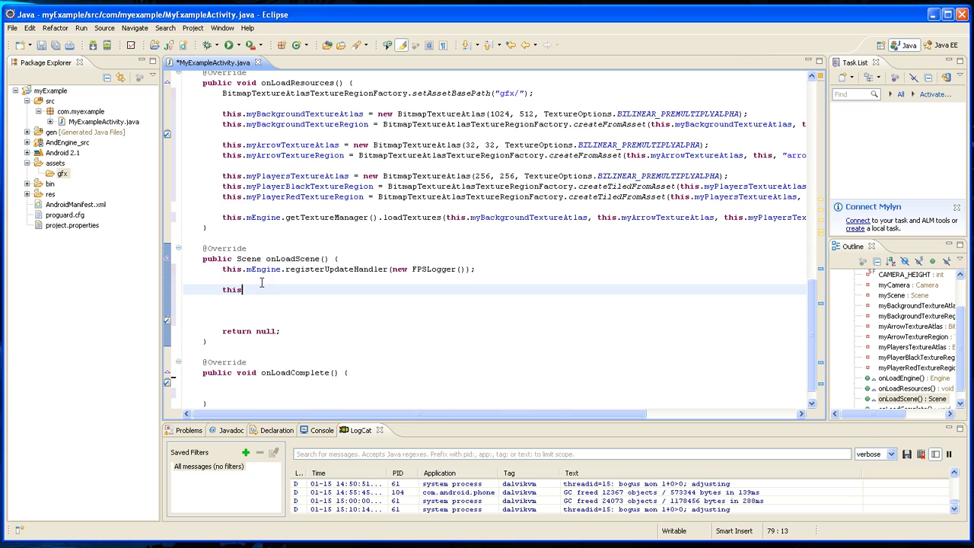
text(my)
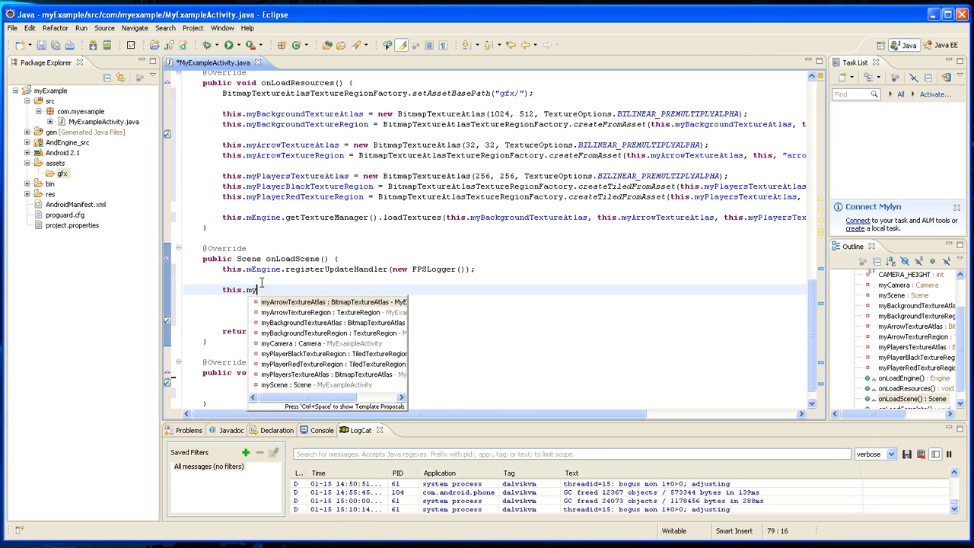
text(Scene = mew Scene)
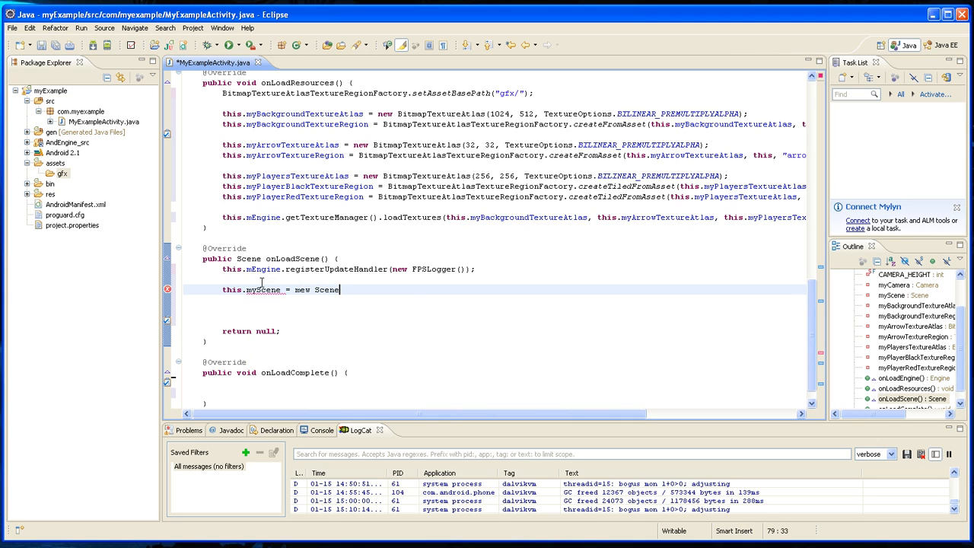
text(())
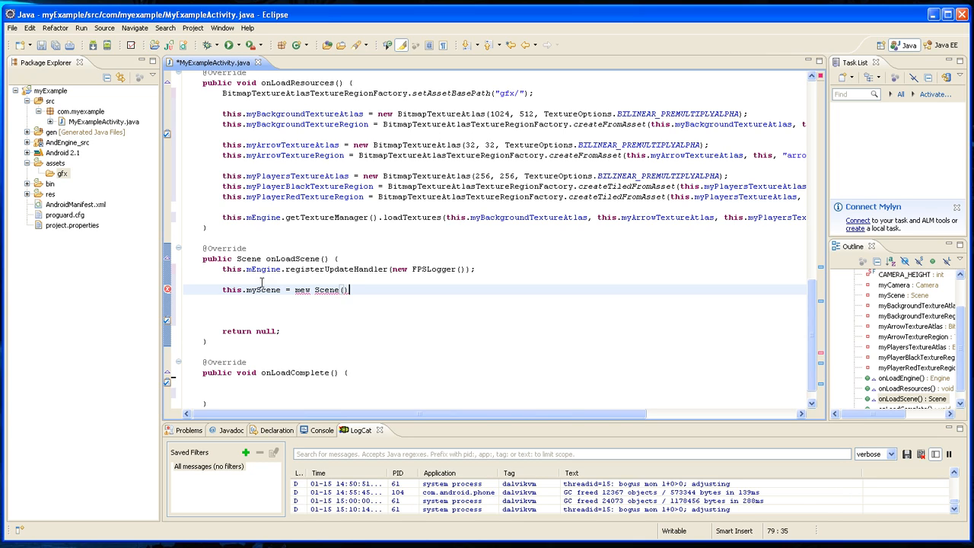
text(;)
click(495, 331)
text(myScene)
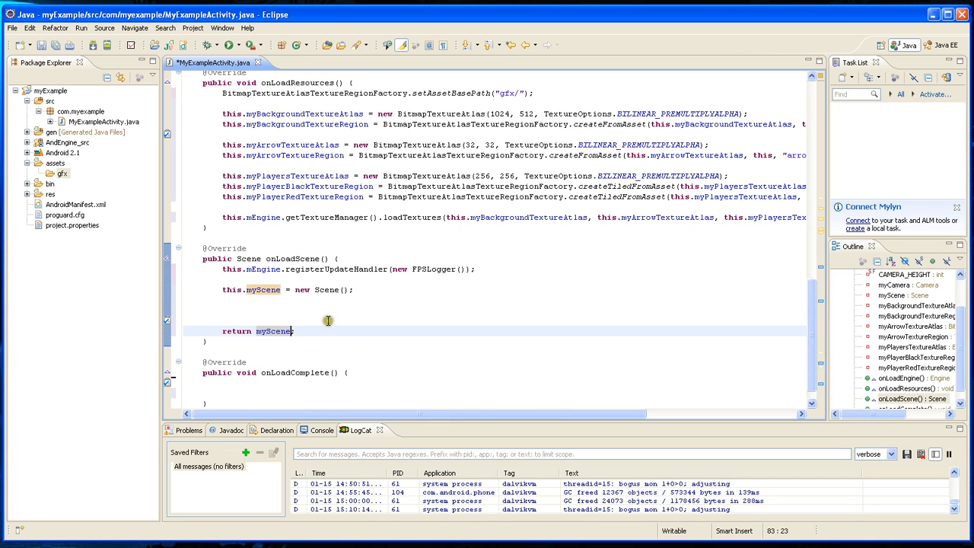
mouse_move(292, 320)
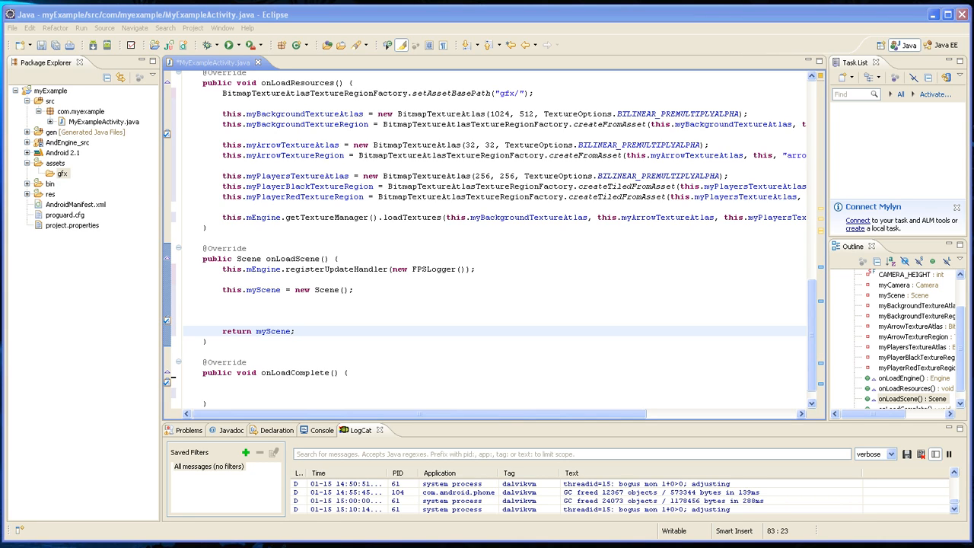
mouse_move(308, 299)
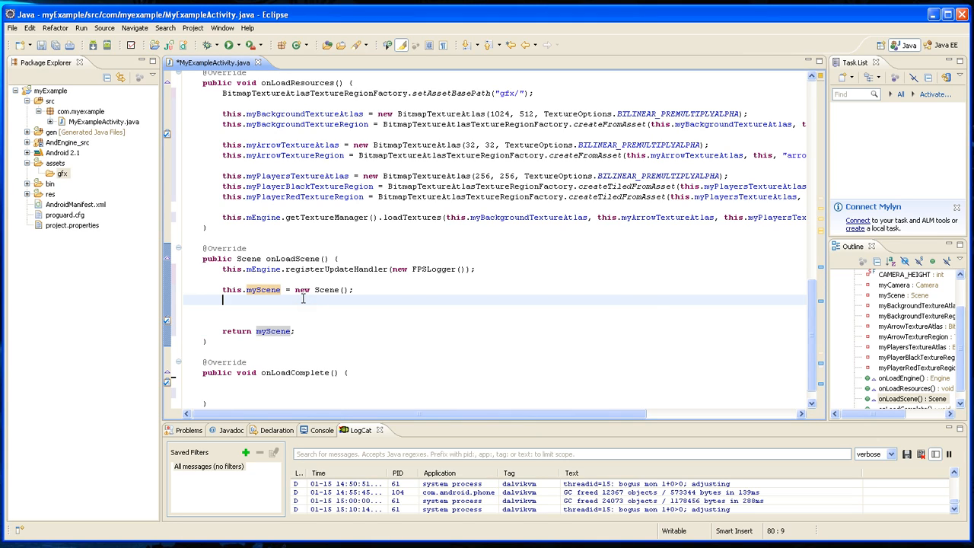
- Set myScene's background to a SpriteBackground from a Sprite at 0, 0 using myBackgroundTextureRegion
text(myScene.setBackground(new SpriteBackground(new Sprite(0, 0, myBackgroundTextureRegion)));)
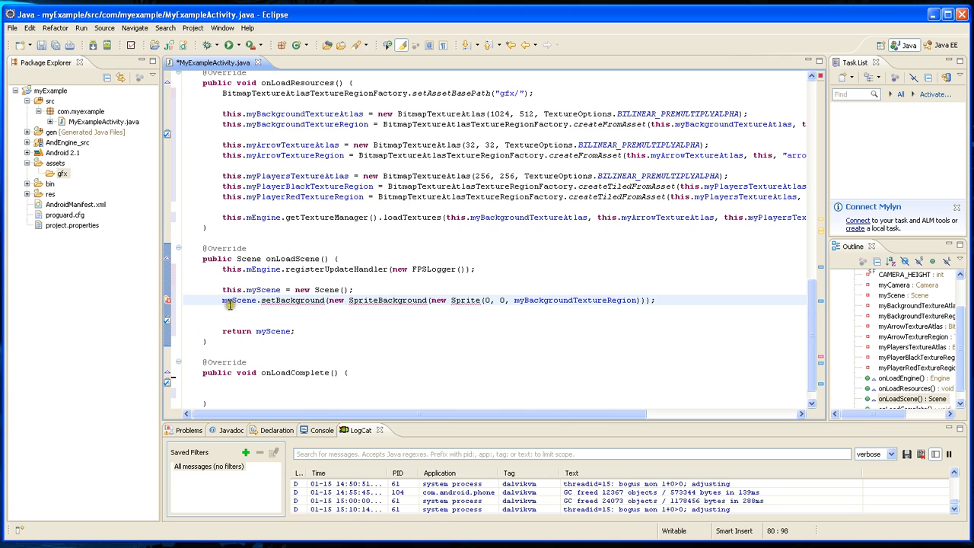
click(239, 299)
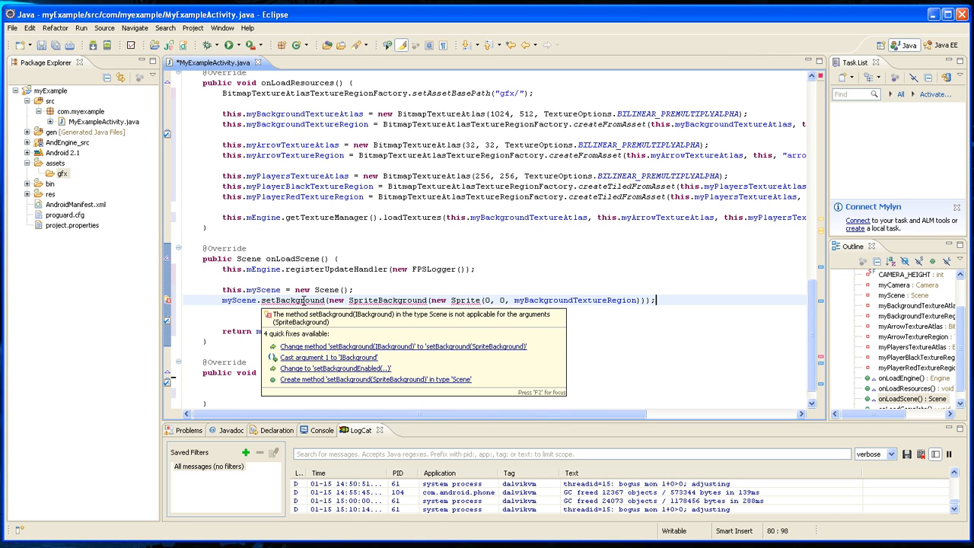
mouse_move(425, 312)
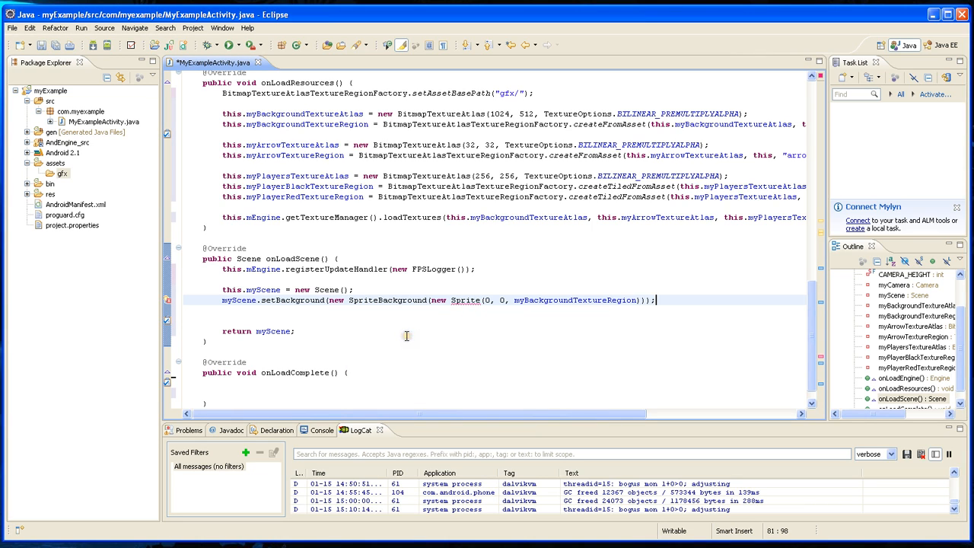
click(464, 300)
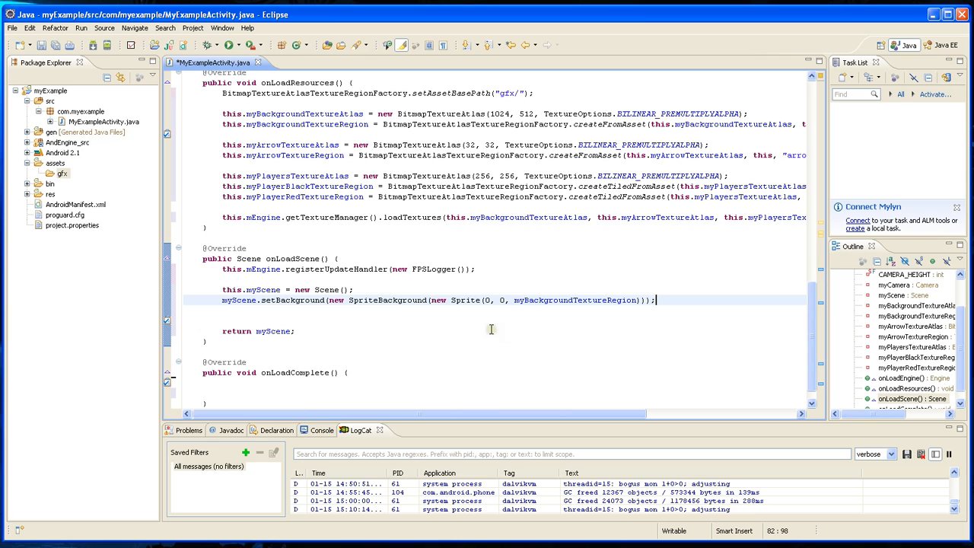
mouse_move(459, 304)
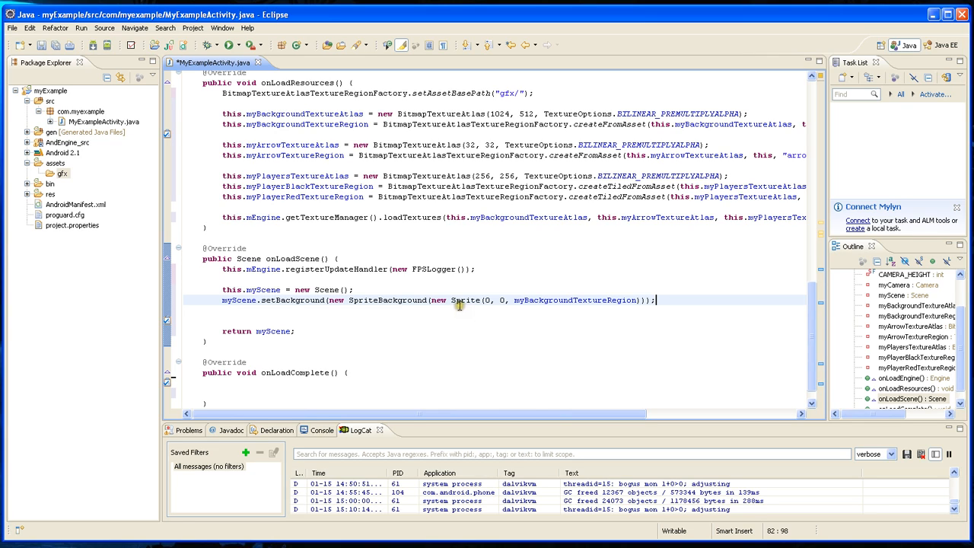
mouse_move(546, 299)
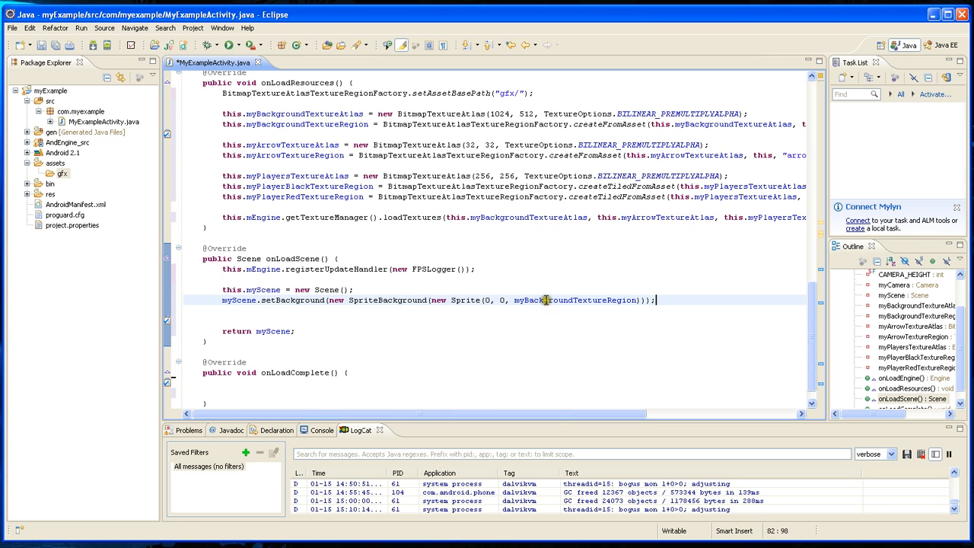
mouse_move(574, 299)
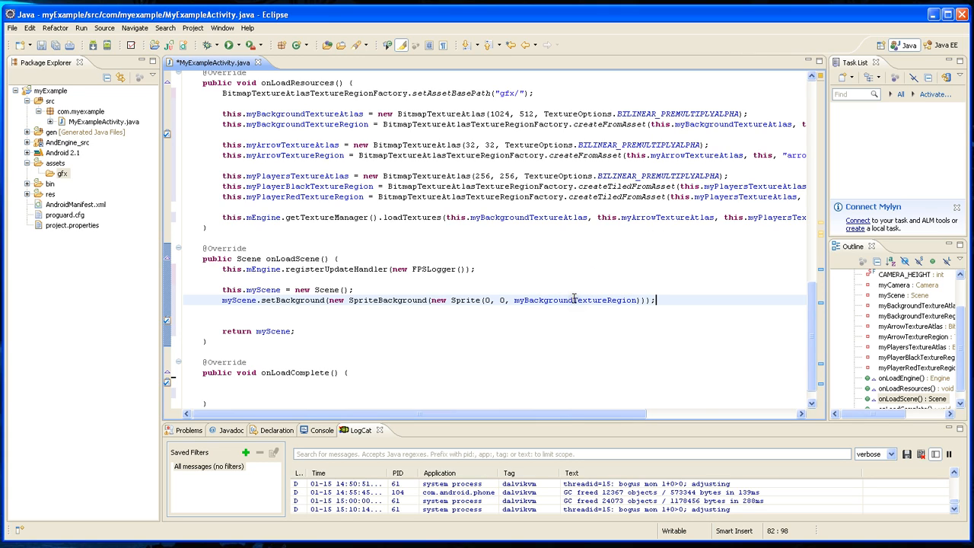
mouse_move(535, 279)
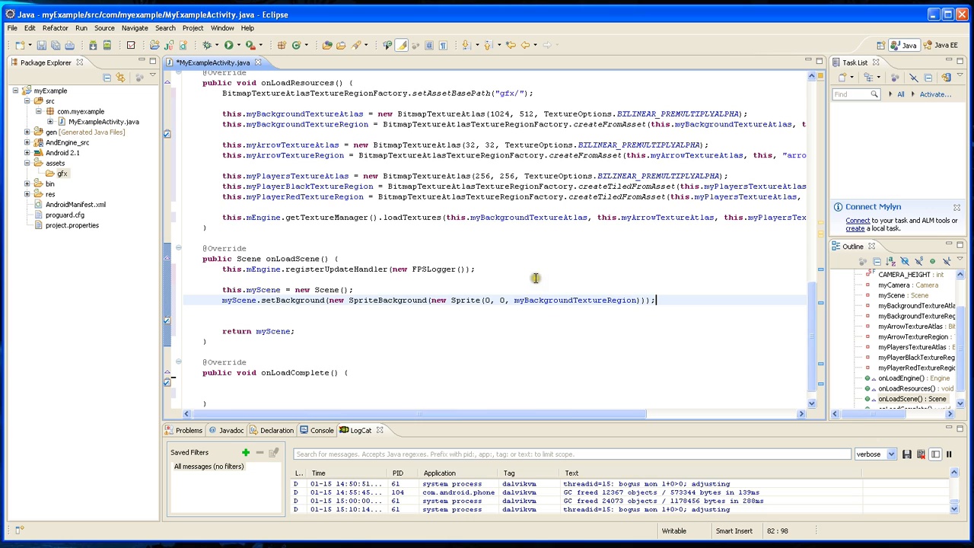
scroll(down, 3)
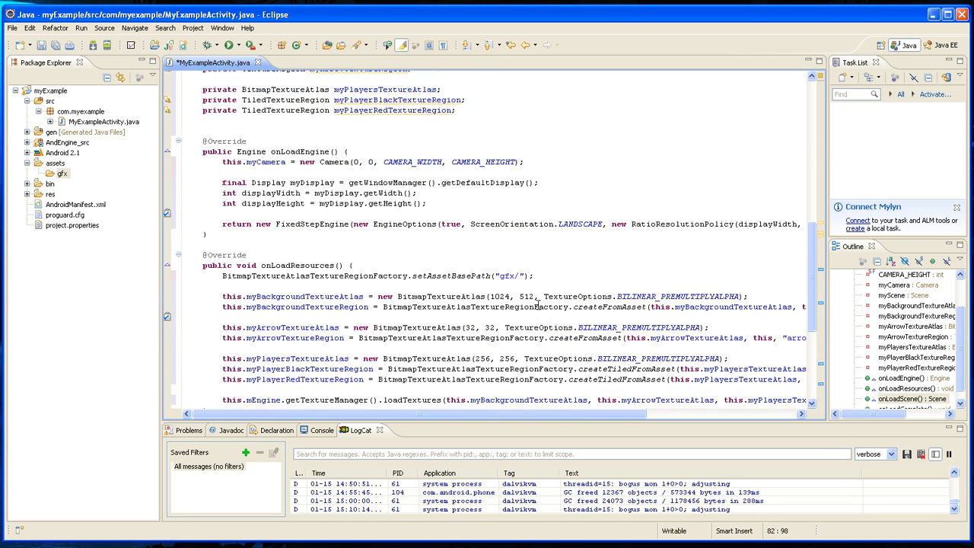
mouse_move(580, 223)
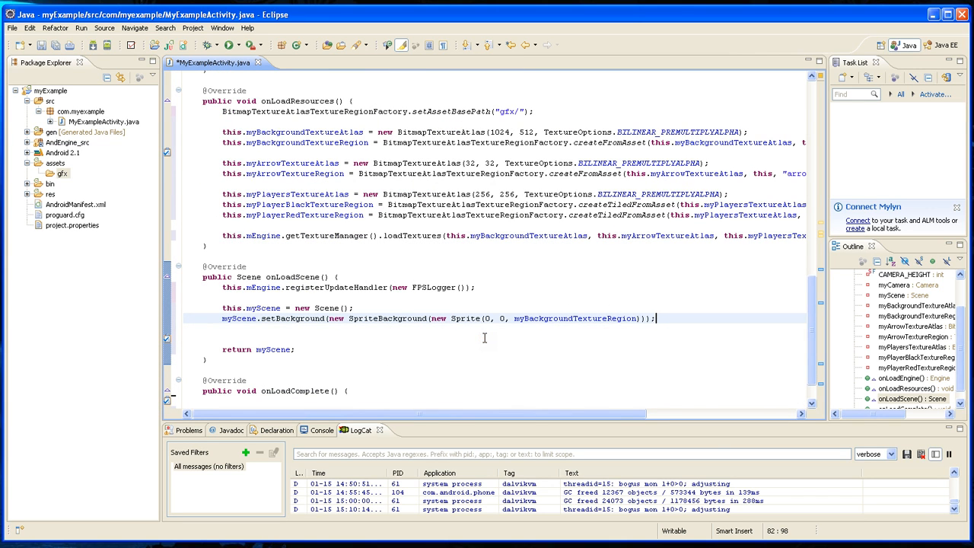
mouse_move(59, 60)
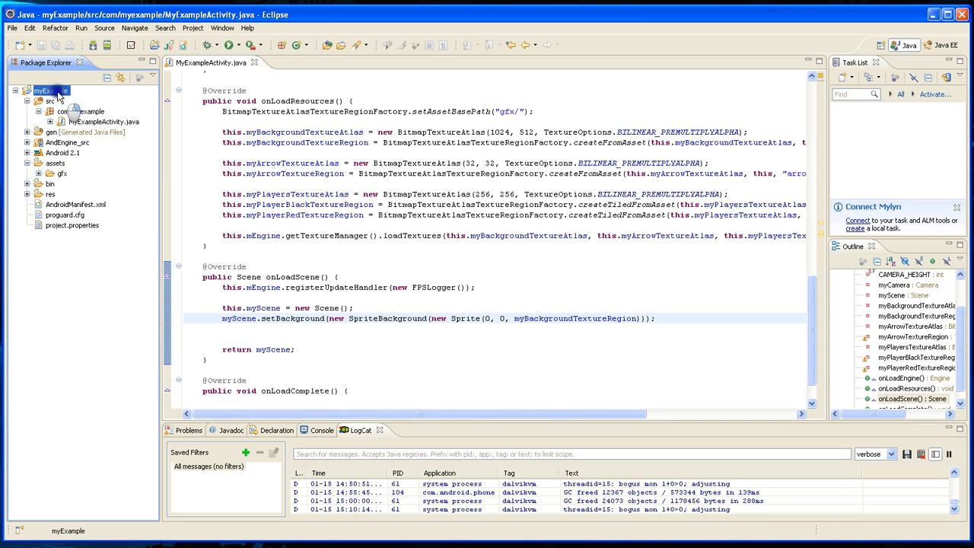
- Review the myExample run configuration's Target settings and dismiss the dialog
right_click(50, 90)
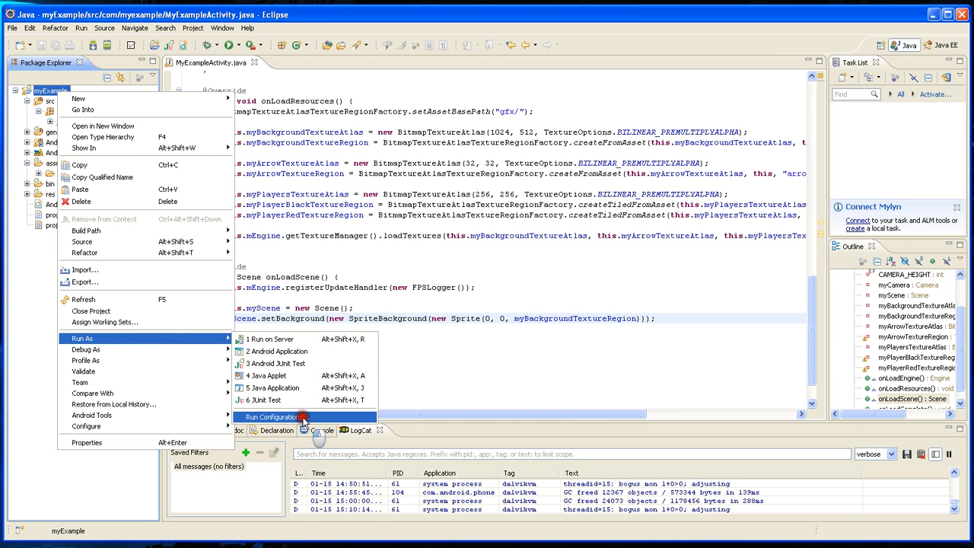
click(273, 417)
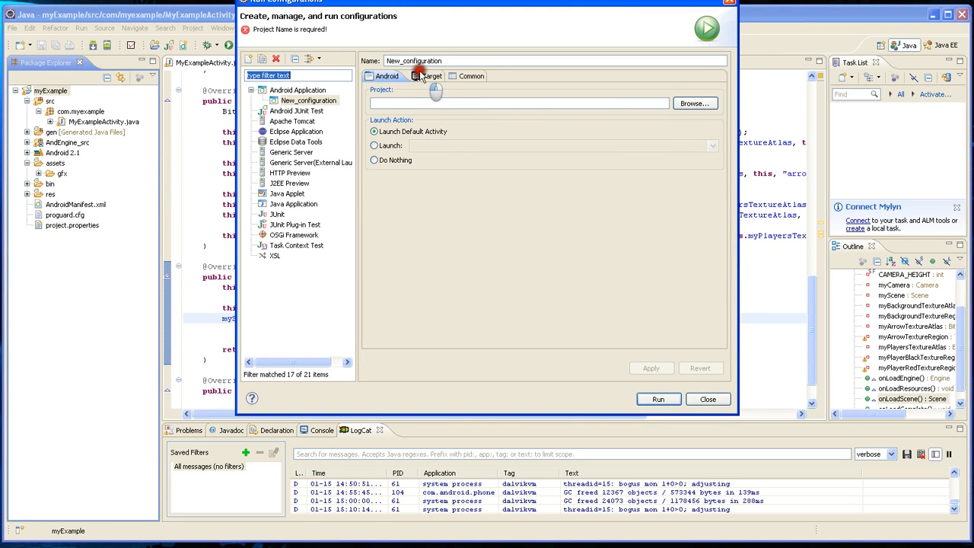
click(426, 76)
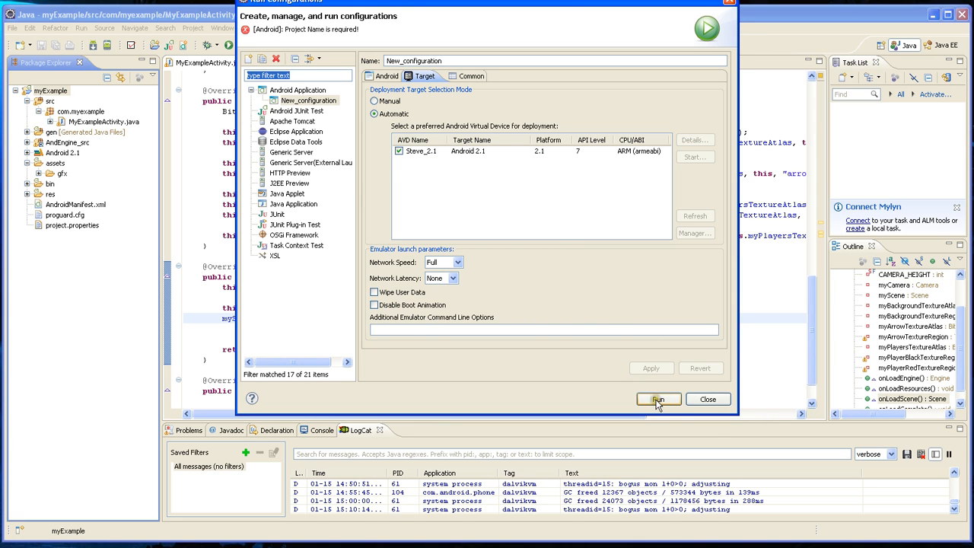
click(657, 399)
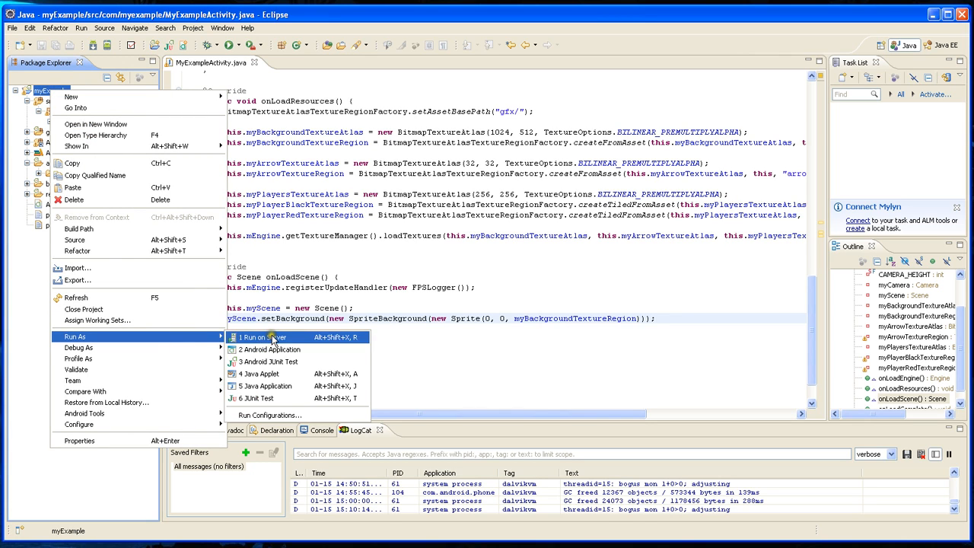
- Launch myExample as an Android application on the emulator
click(263, 337)
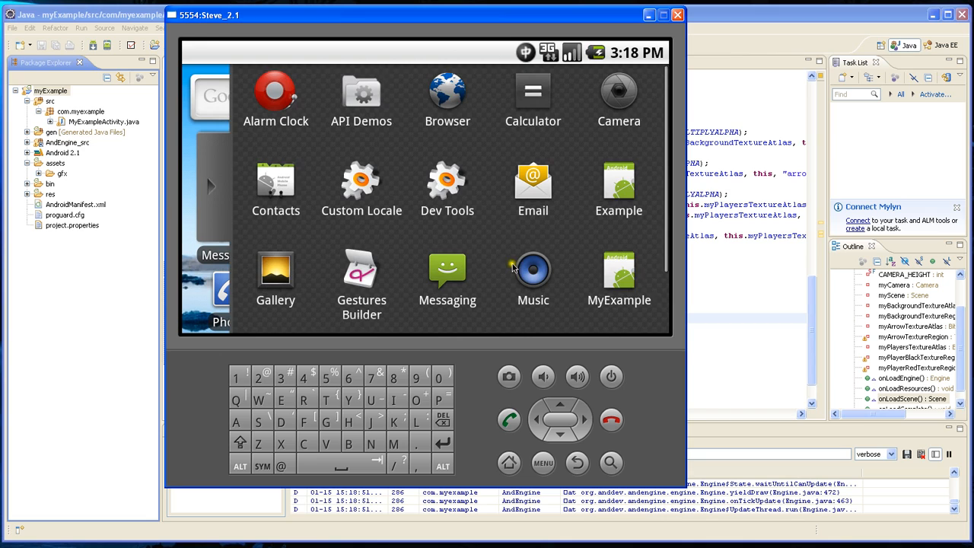
mouse_move(627, 280)
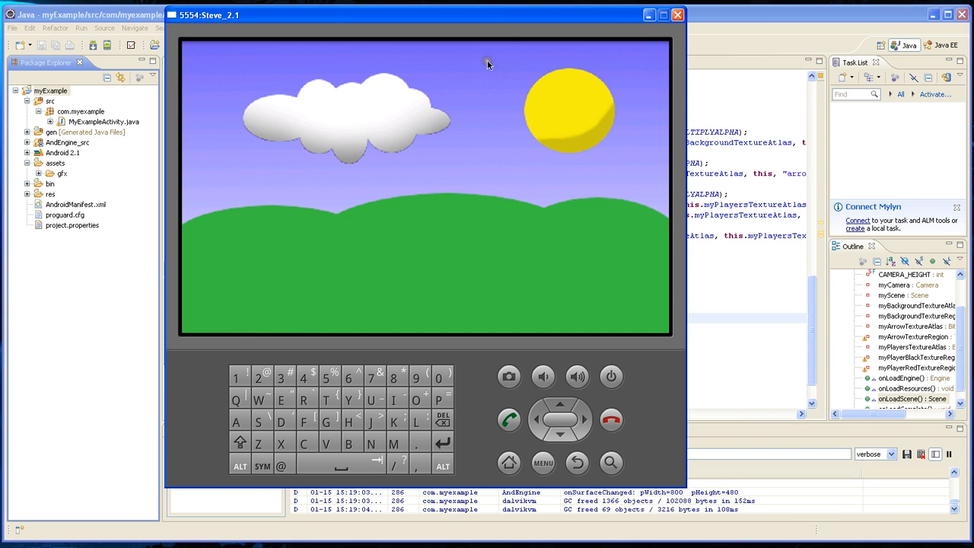
mouse_move(499, 225)
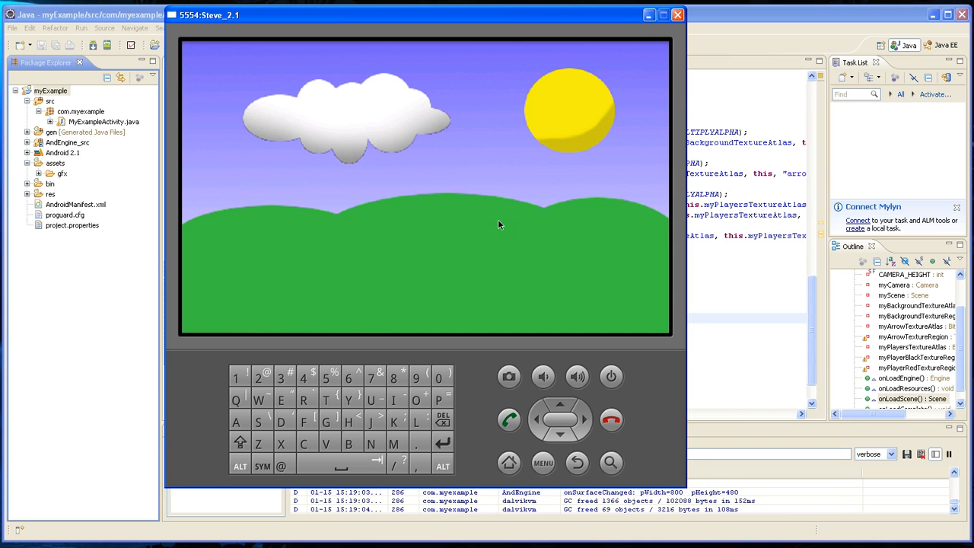
mouse_move(498, 143)
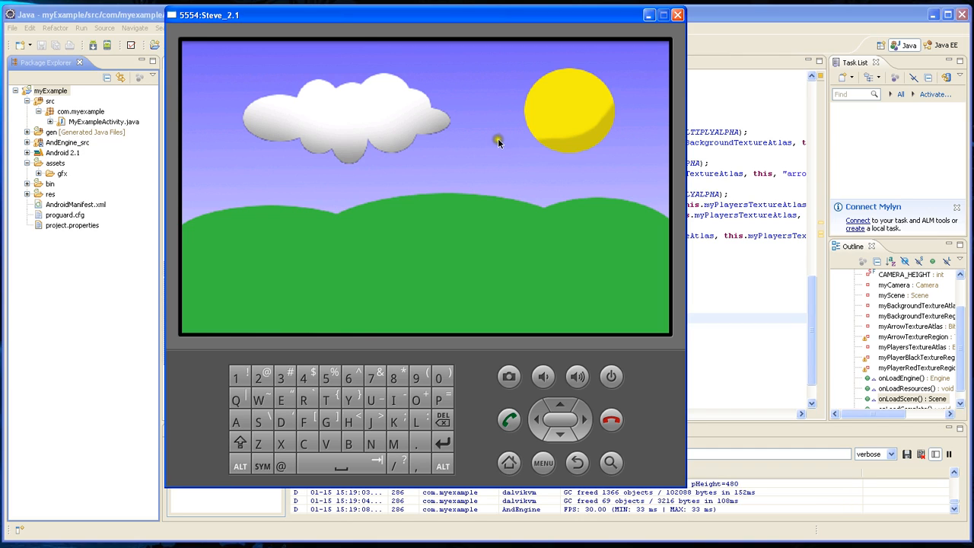
mouse_move(488, 93)
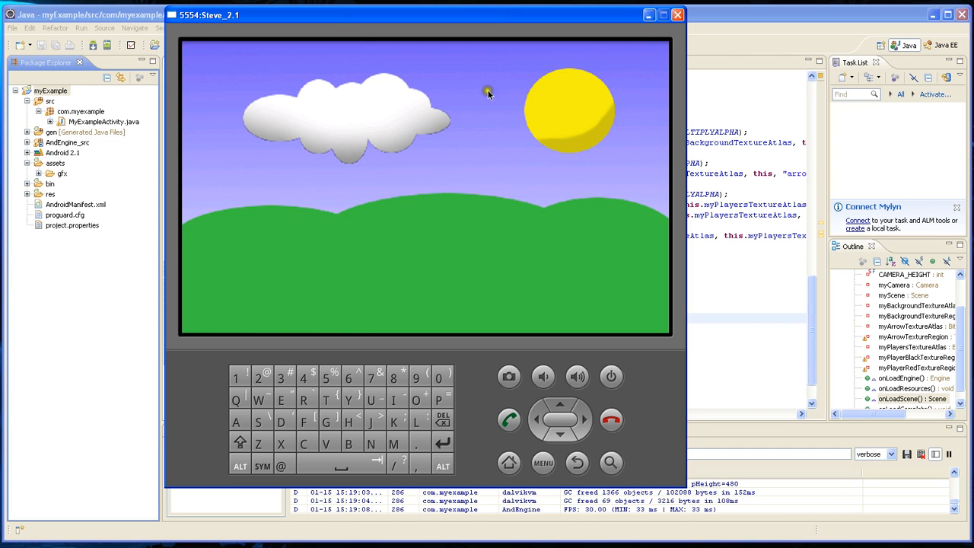
mouse_move(530, 200)
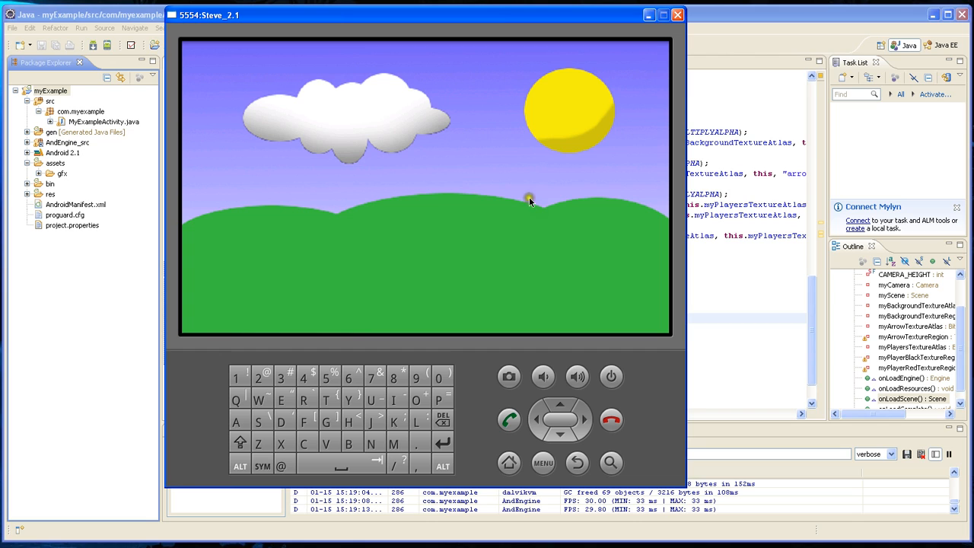
mouse_move(496, 185)
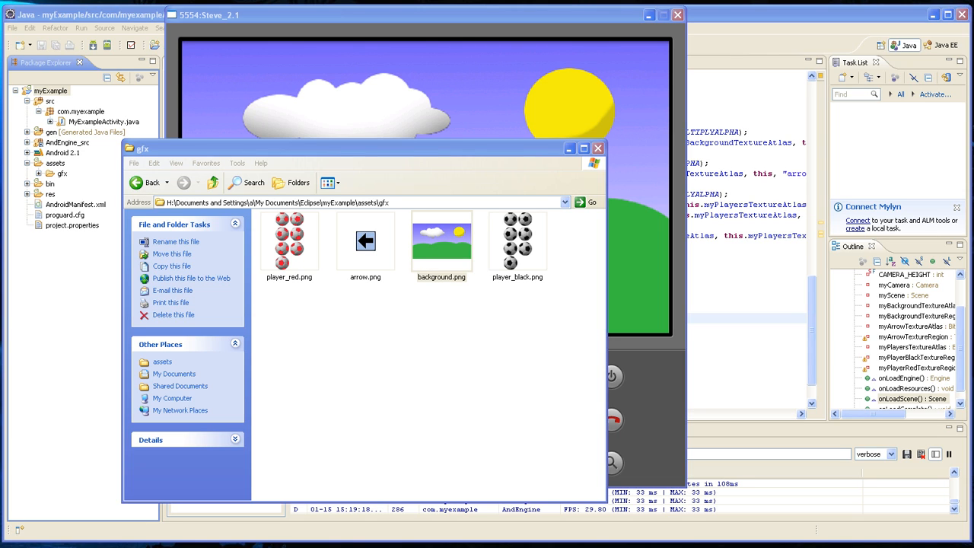
- View background.png in the picture viewer, then minimize the gfx folder window
double_click(441, 239)
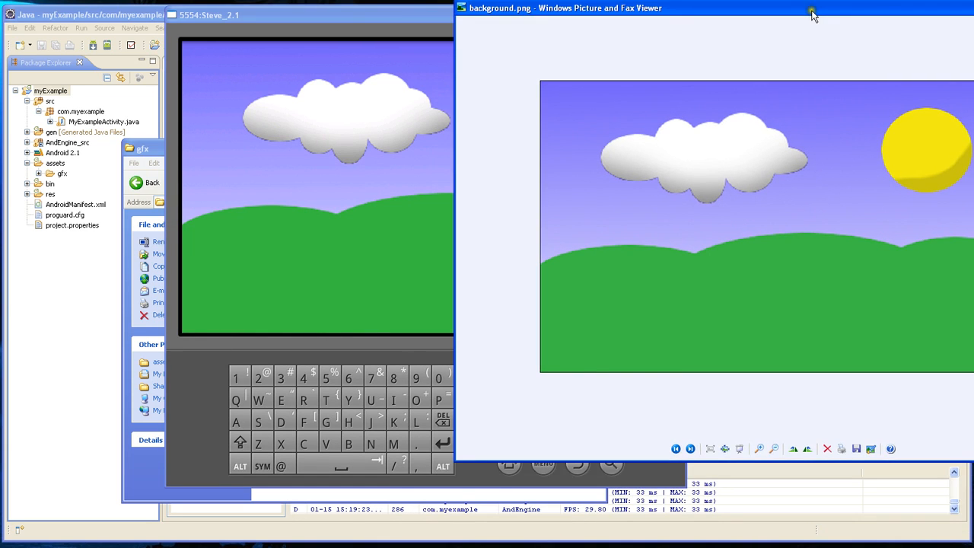
mouse_move(753, 99)
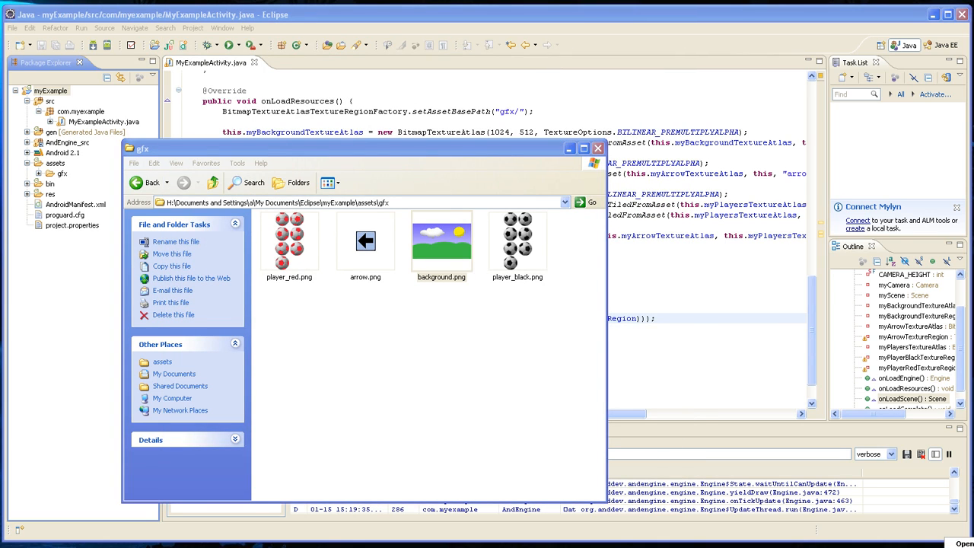
click(442, 240)
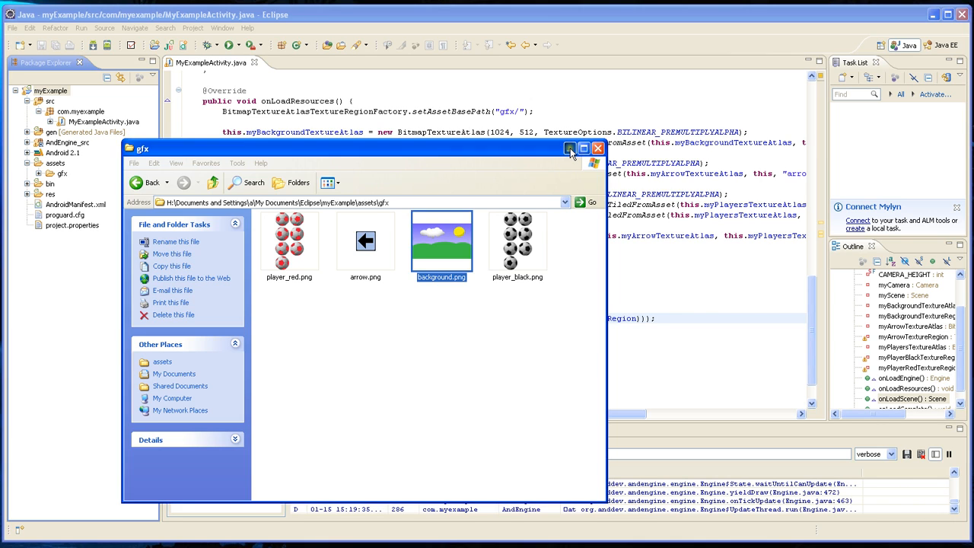
click(597, 148)
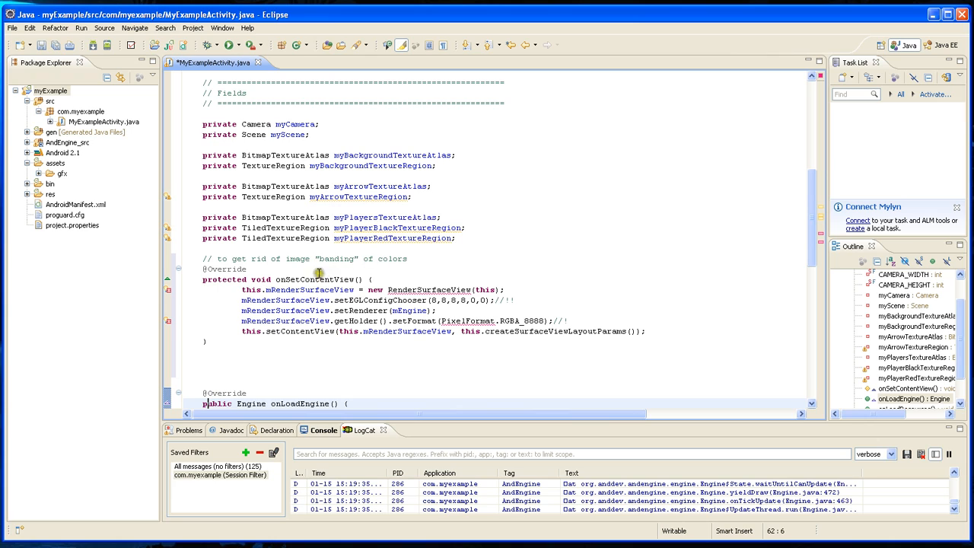
mouse_move(314, 279)
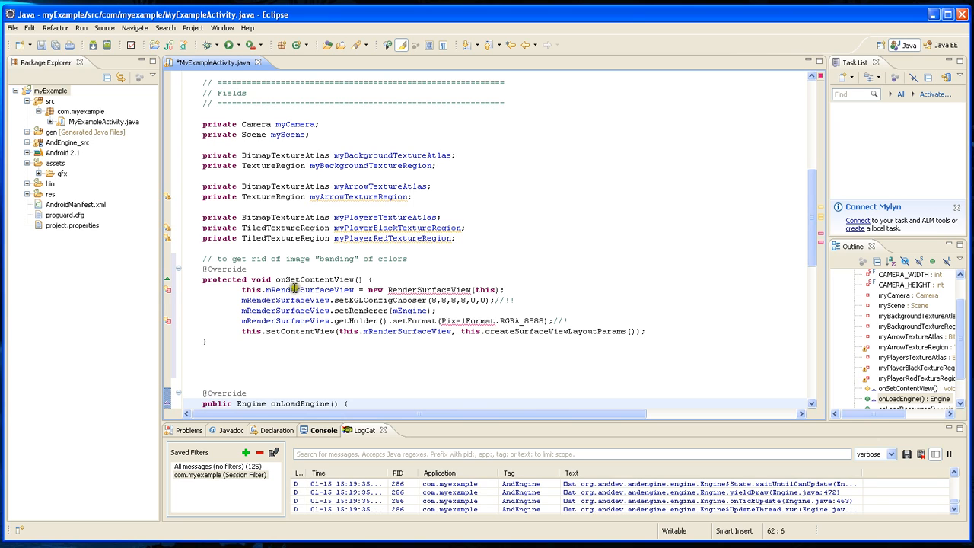
- Jump to the inherited onSetContentView declaration in BaseGameActivity.java
double_click(314, 279)
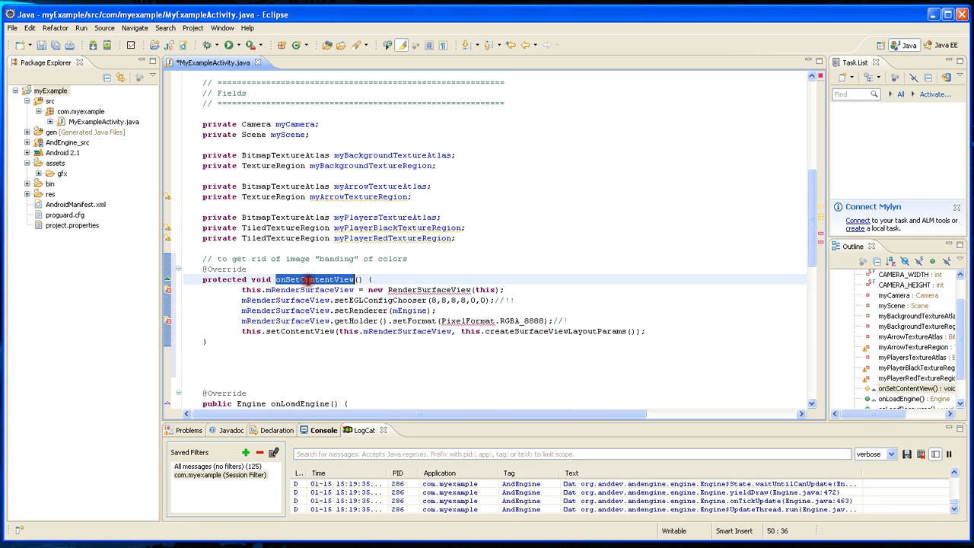
click(314, 279)
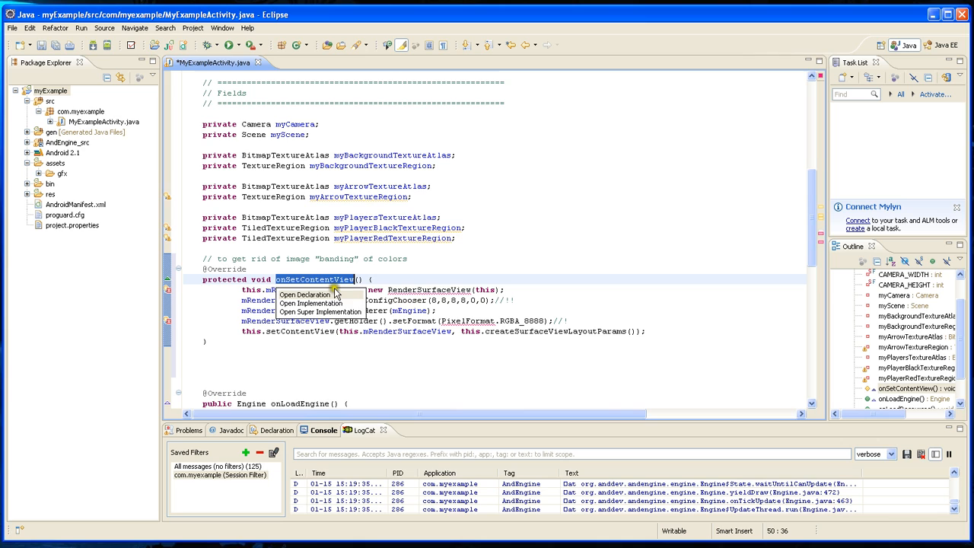
click(309, 295)
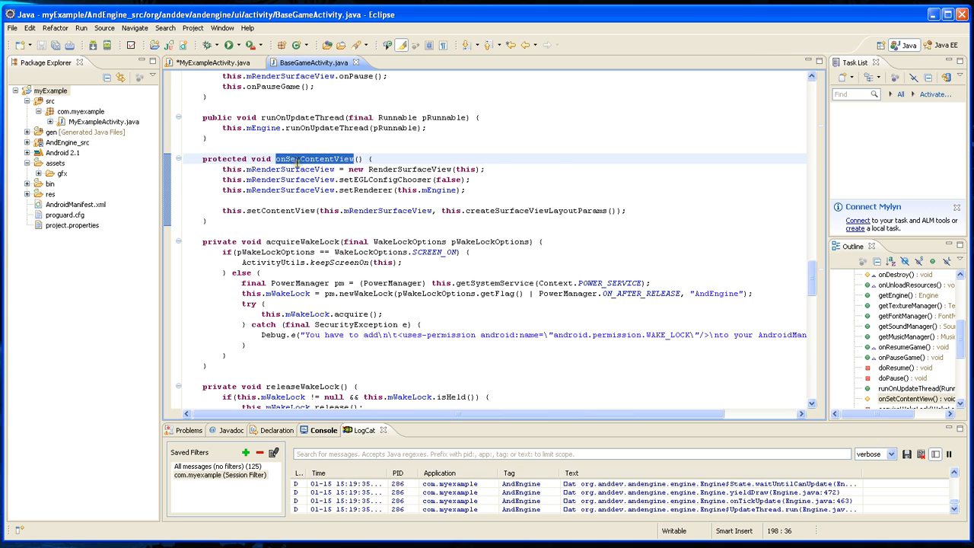
- Compare BaseGameActivity's onSetContentView, then return to MyExampleActivity.java
double_click(314, 158)
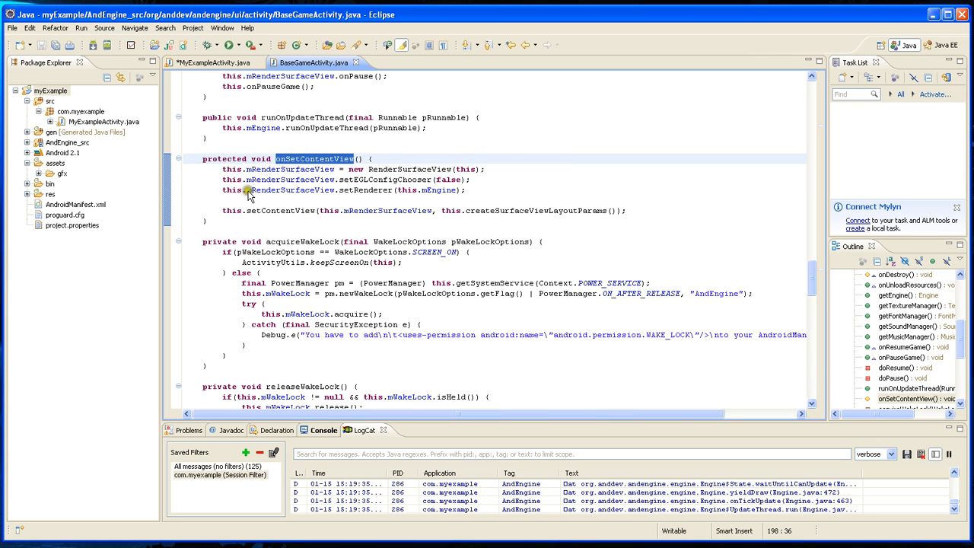
click(213, 62)
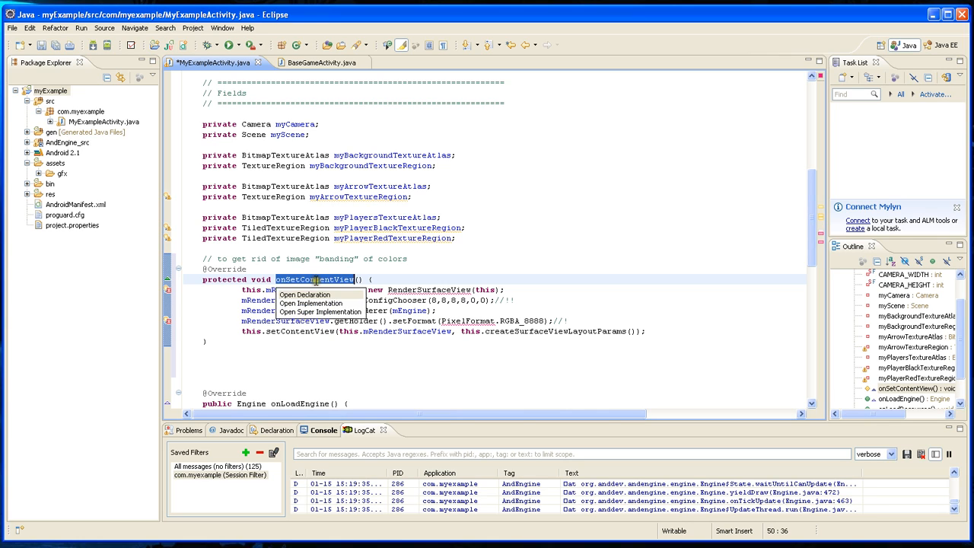
mouse_move(320, 312)
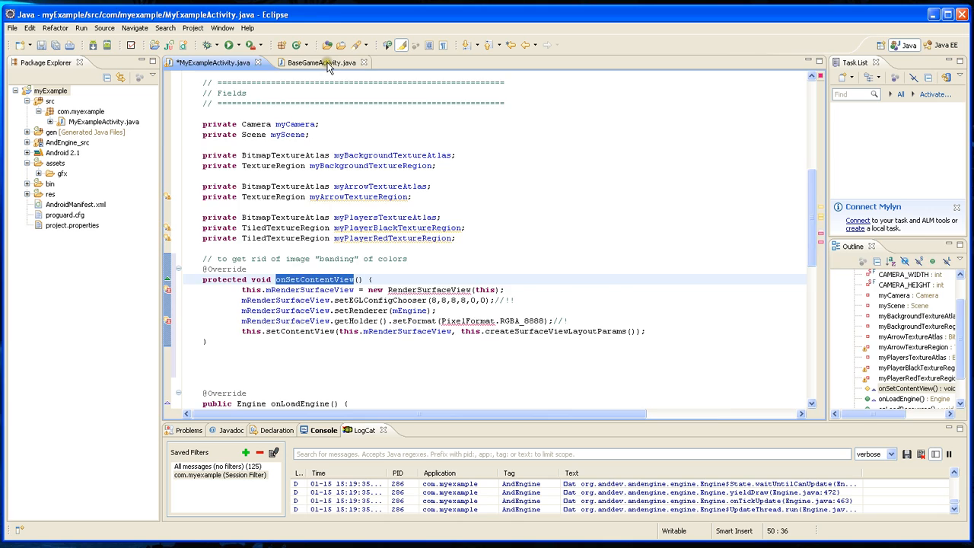
click(317, 63)
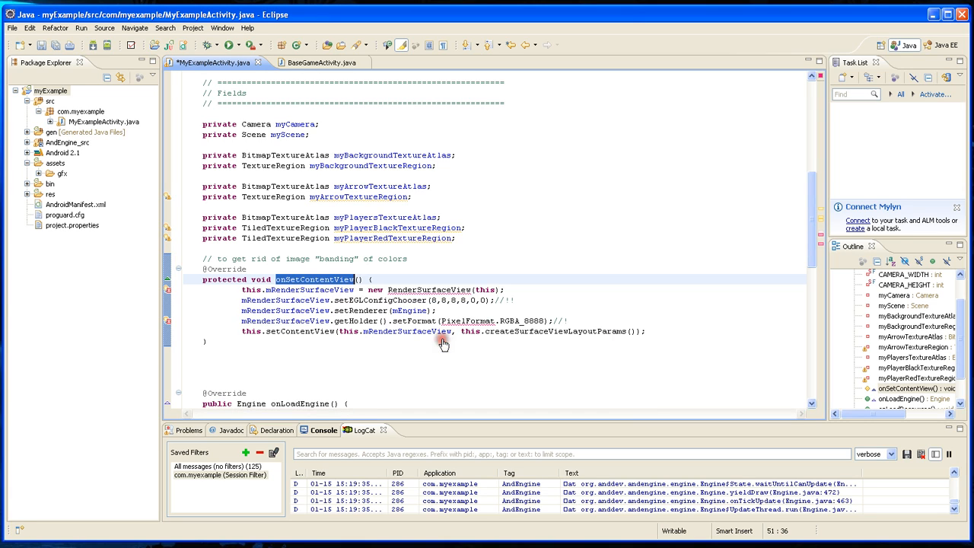
- Resolve the PixelFormat import errors in the onSetContentView override
click(467, 320)
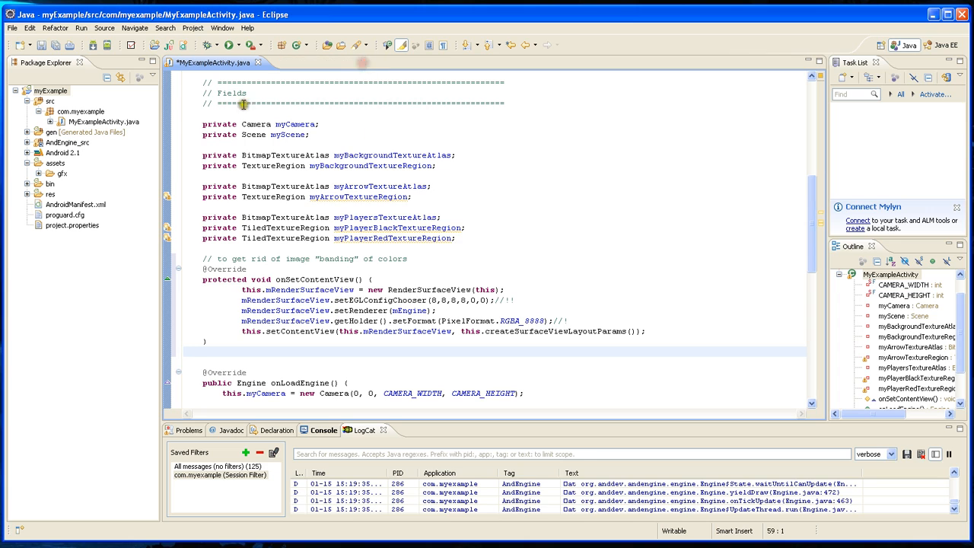
- Relaunch myExample via Run As > Android Application
right_click(51, 90)
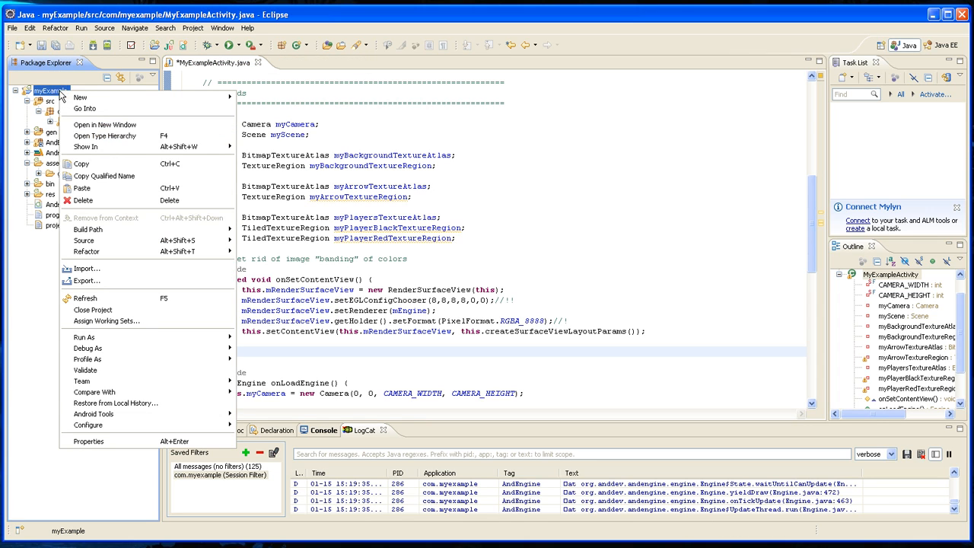
click(84, 336)
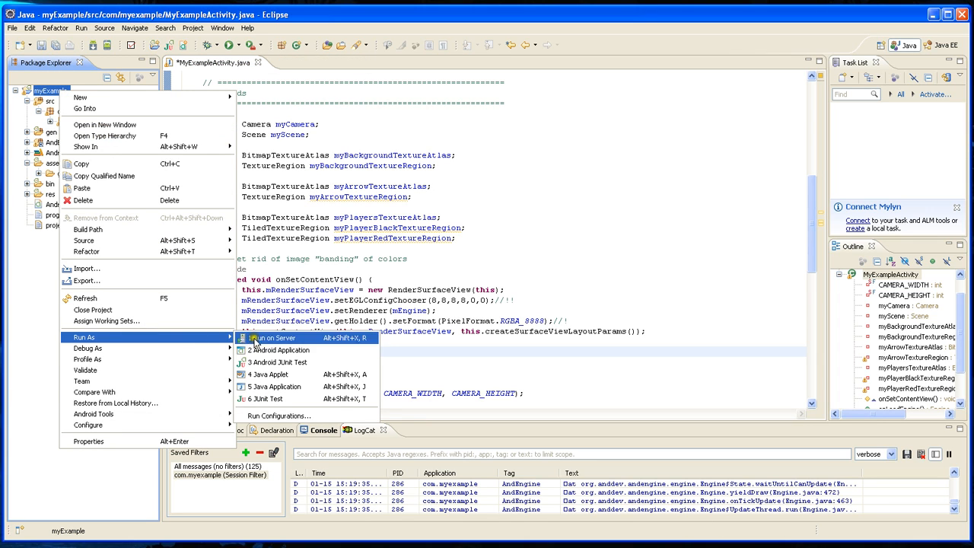
click(279, 350)
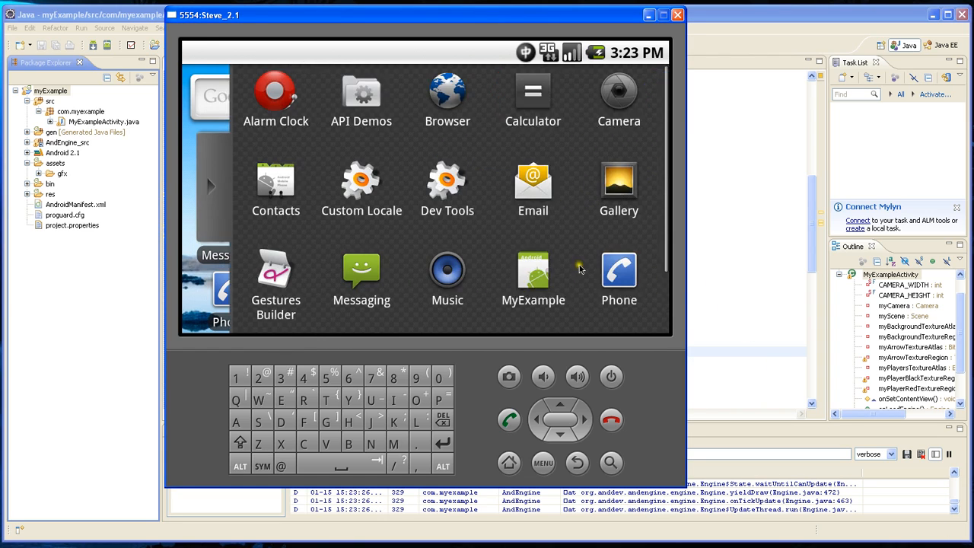
- Start MyExample in the emulator to show the smooth sky-and-hills background
click(532, 274)
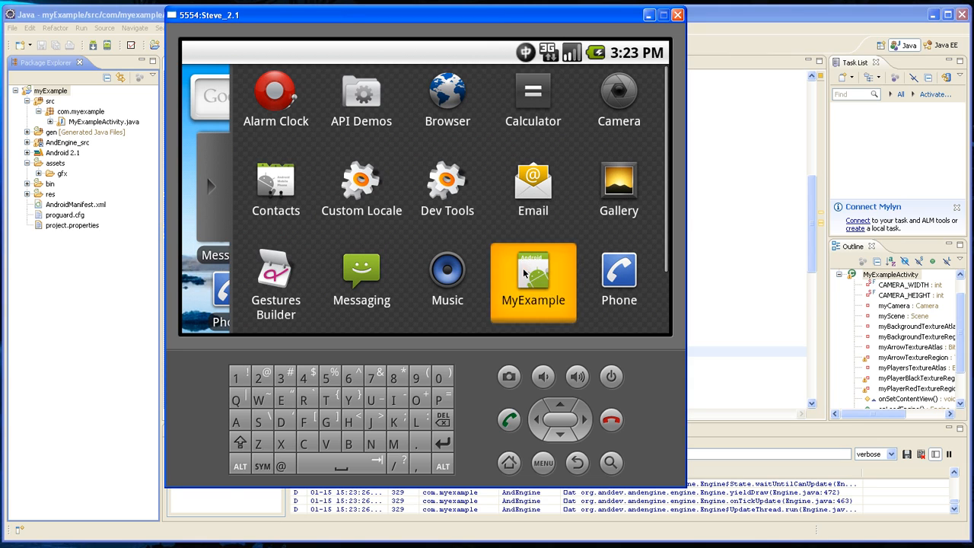
click(533, 280)
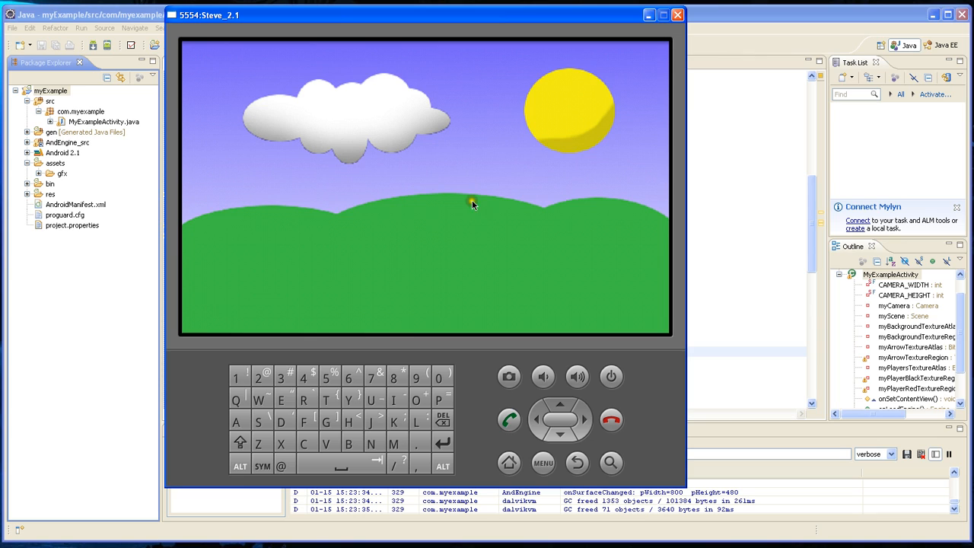
mouse_move(232, 129)
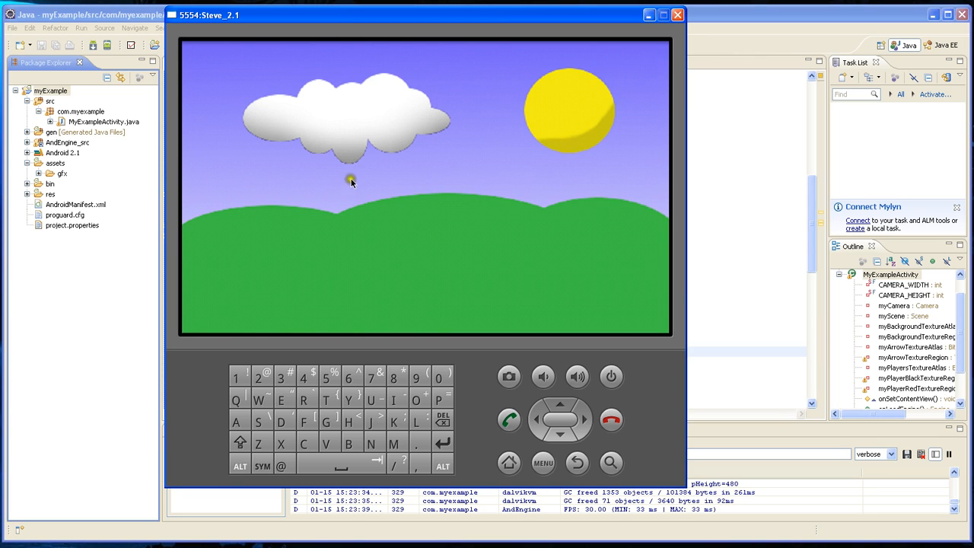
mouse_move(358, 217)
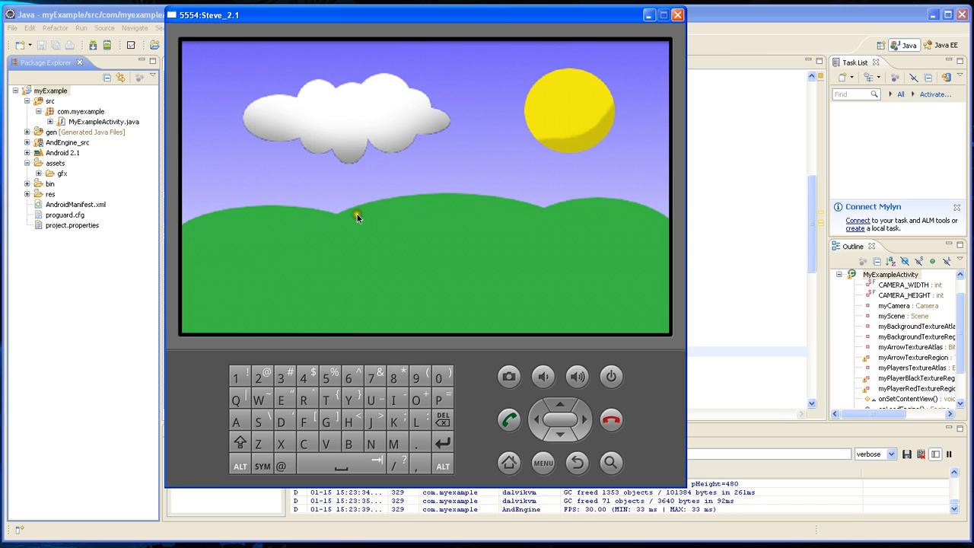
mouse_move(566, 197)
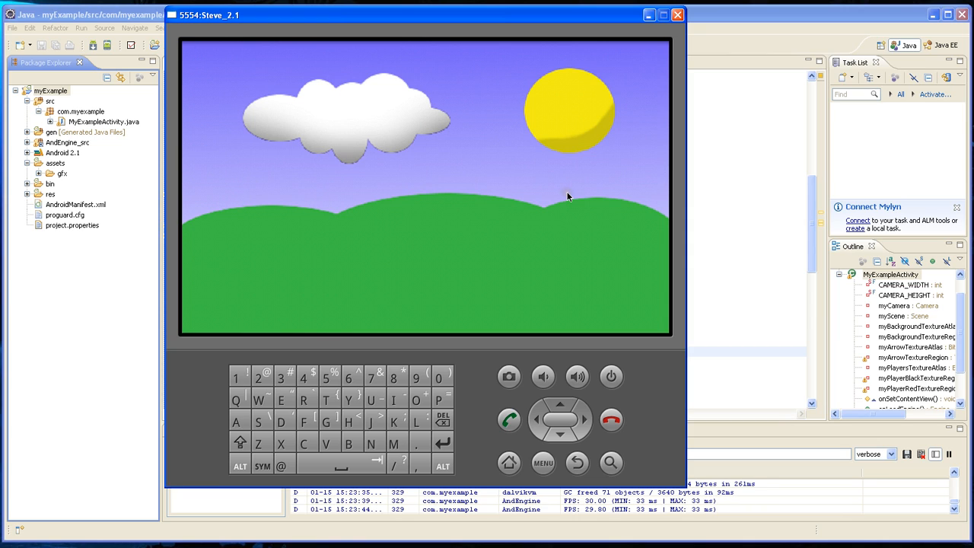